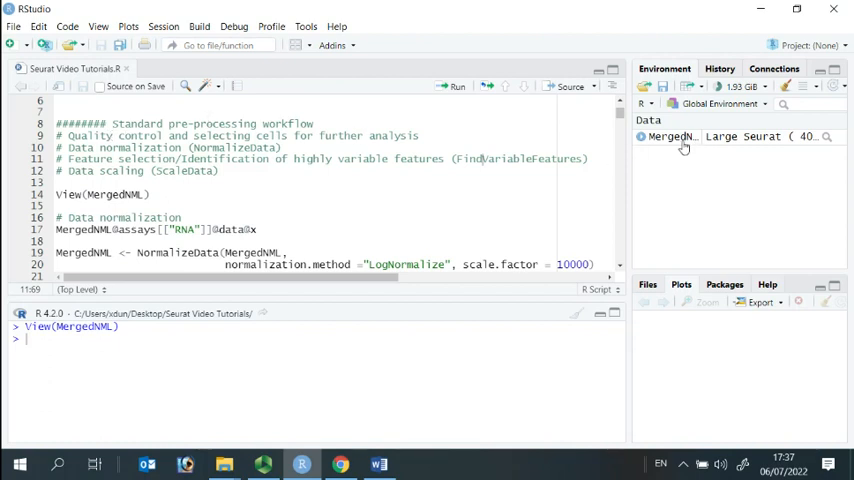
mouse_move(684, 140)
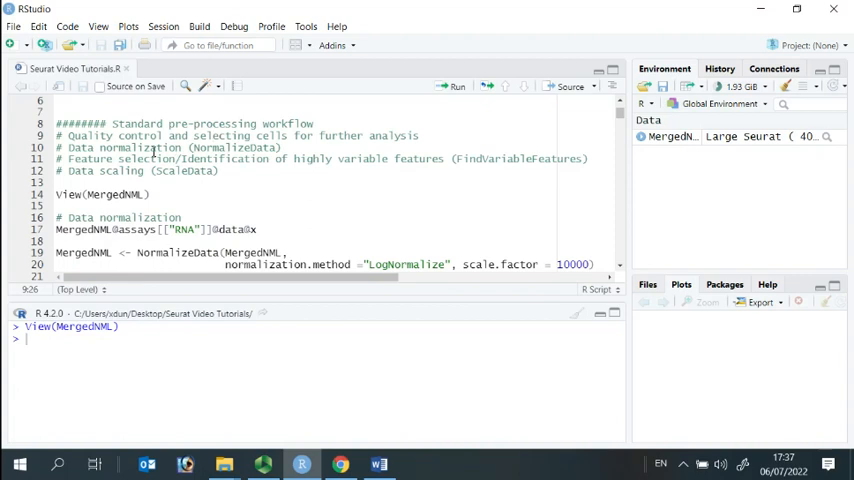
mouse_move(504, 180)
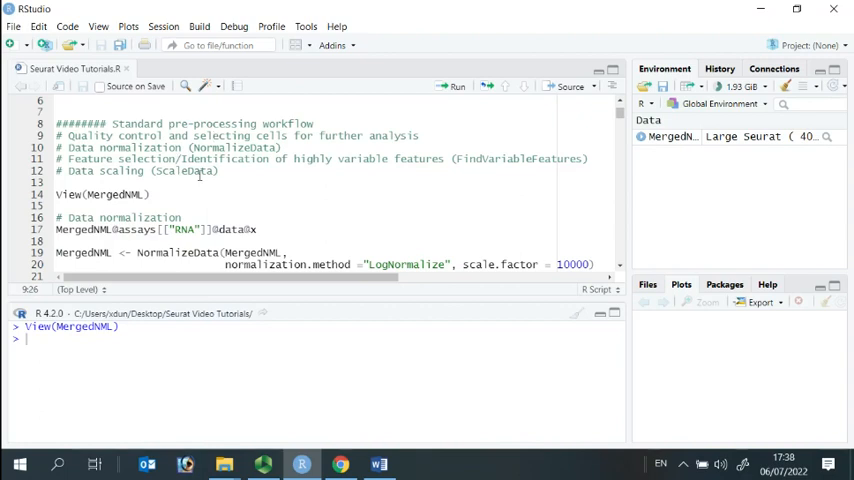
View the MergedNML object and expand its meta.data slot (orig.ident, nCount_RNA, nFeature_RNA, percent.mt).
left_click(152, 194)
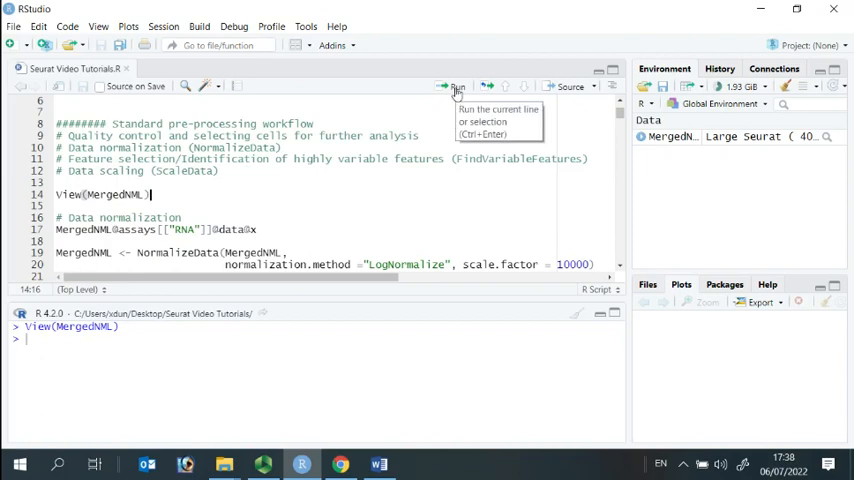
left_click(452, 86)
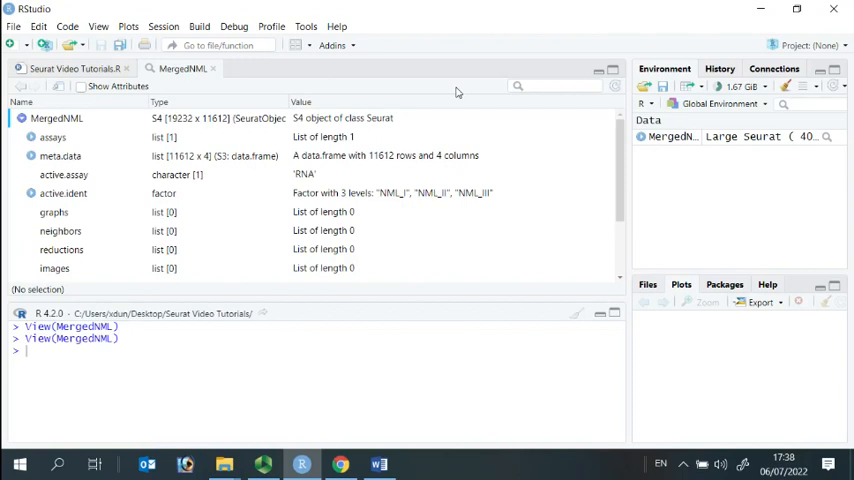
mouse_move(108, 160)
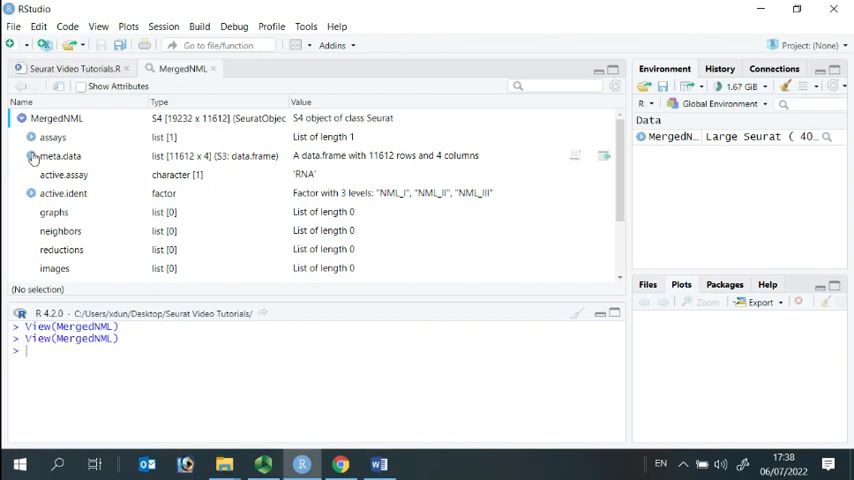
left_click(32, 156)
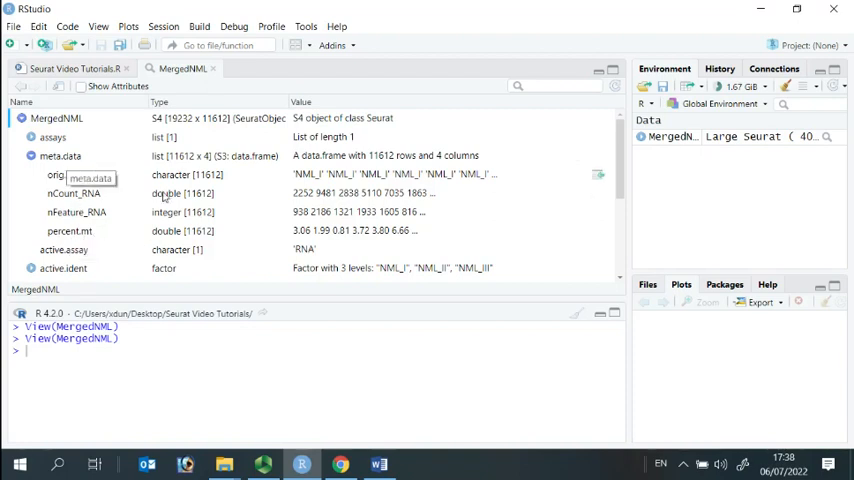
mouse_move(240, 156)
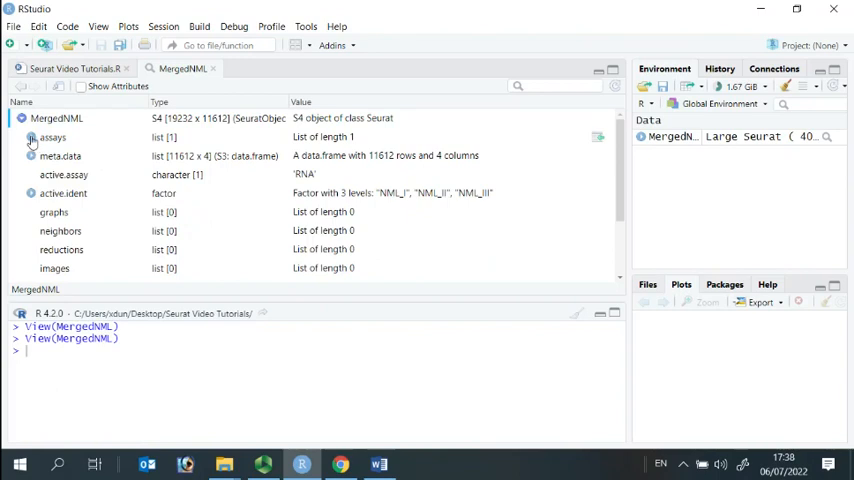
Expand assays > RNA to reveal the counts and data matrices and the remaining slots.
left_click(32, 136)
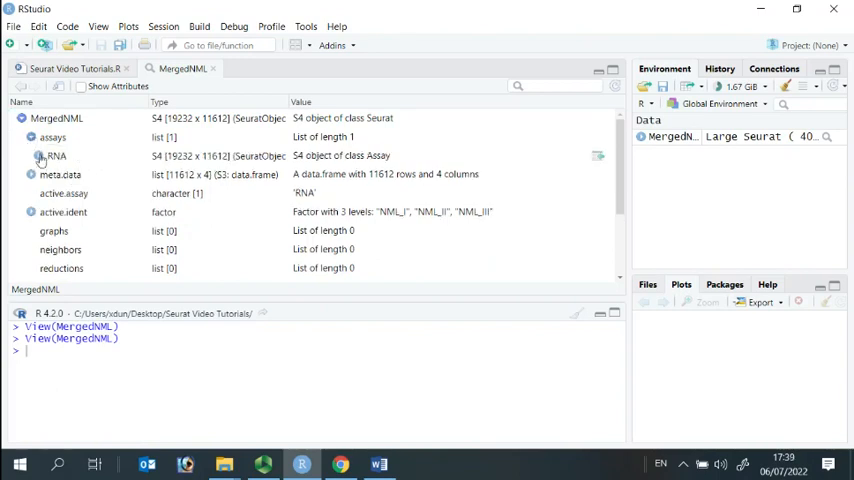
left_click(46, 156)
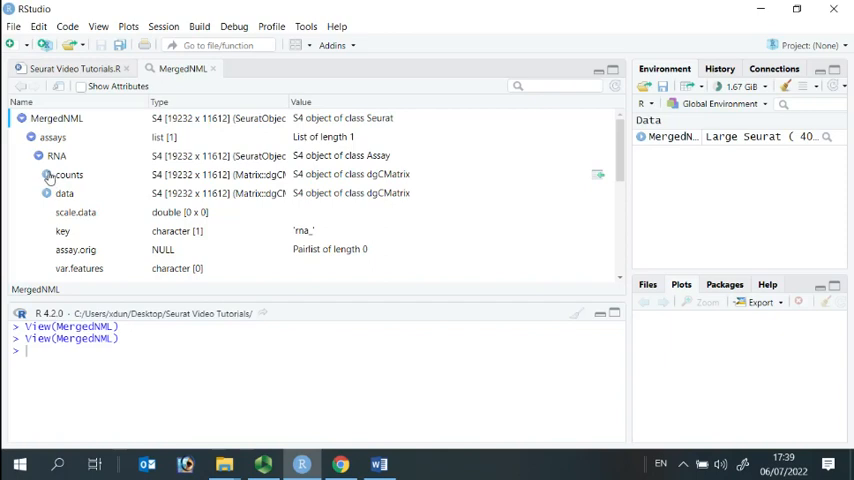
left_click(46, 174)
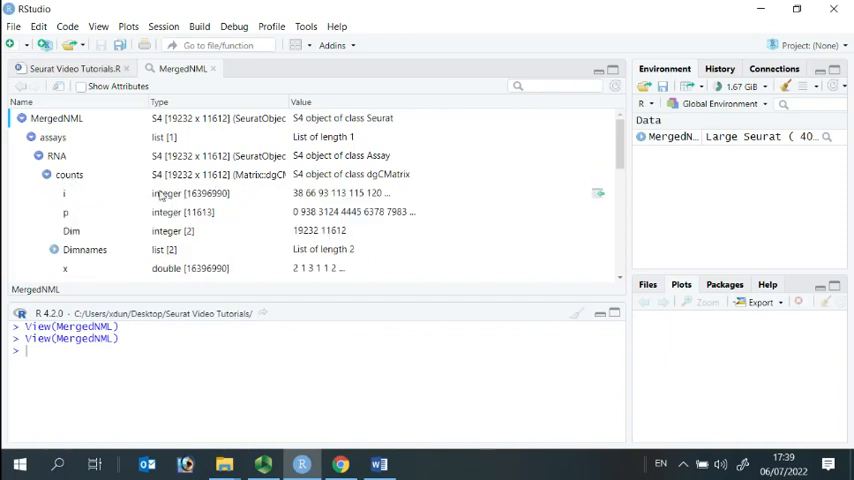
mouse_move(312, 200)
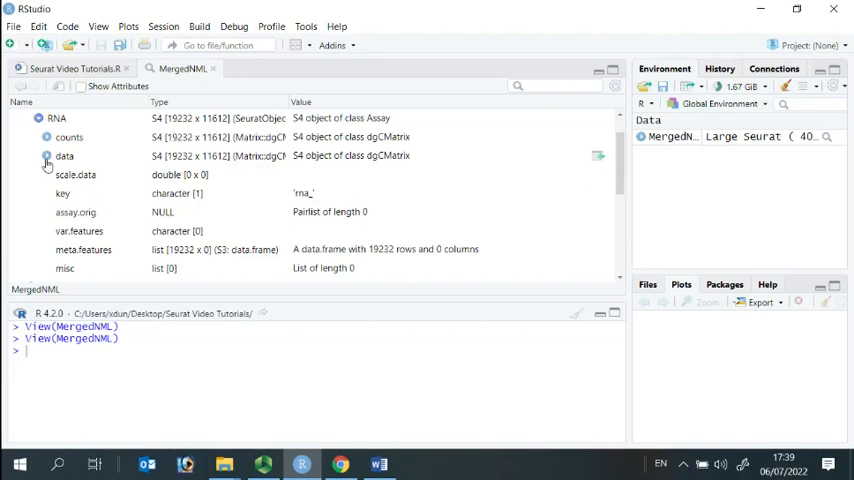
left_click(46, 156)
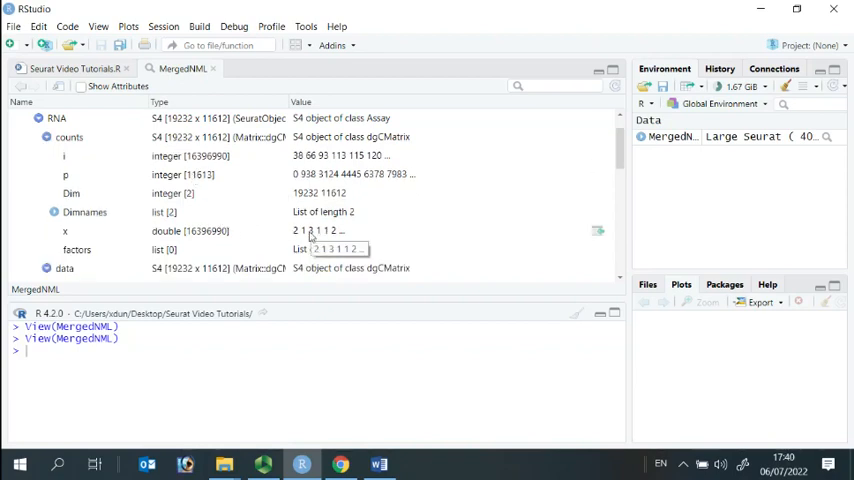
scroll("down", 3)
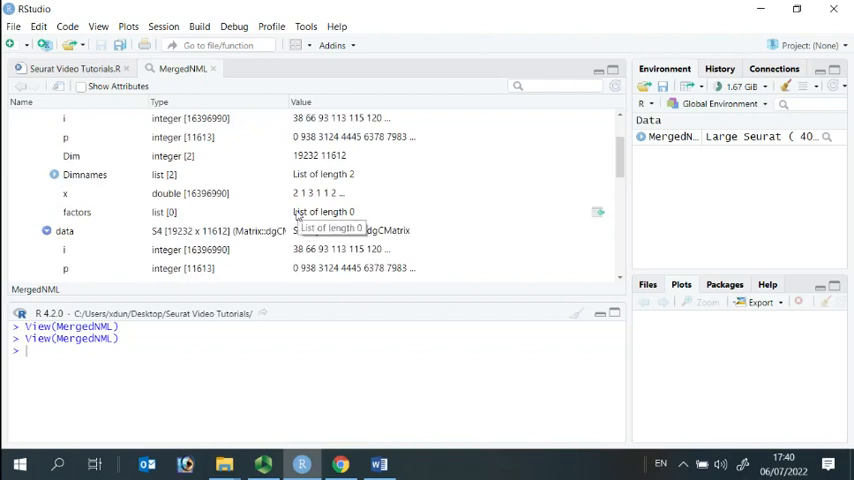
mouse_move(144, 244)
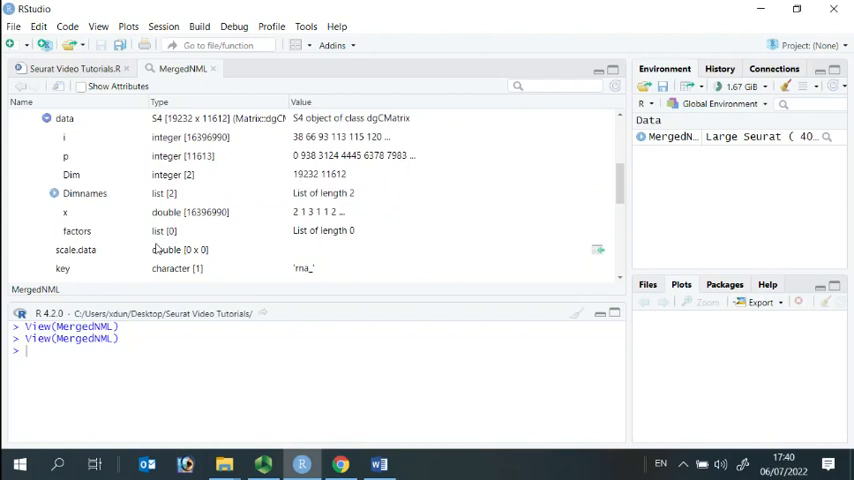
mouse_move(152, 250)
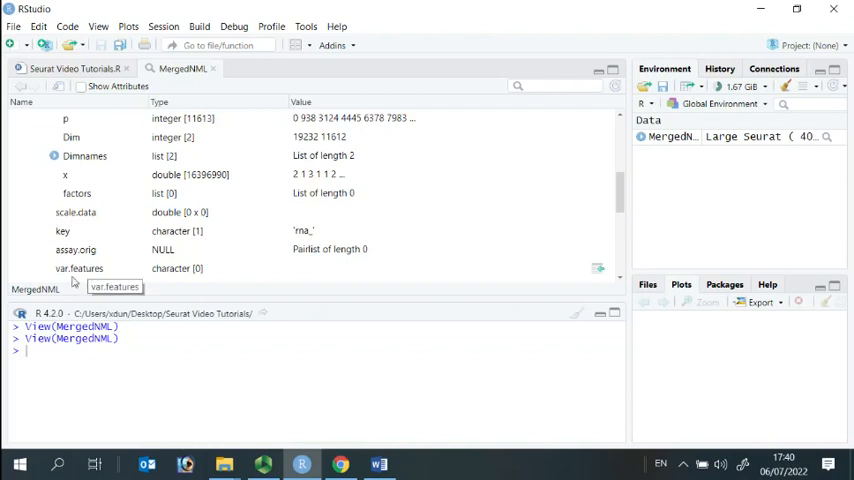
mouse_move(80, 276)
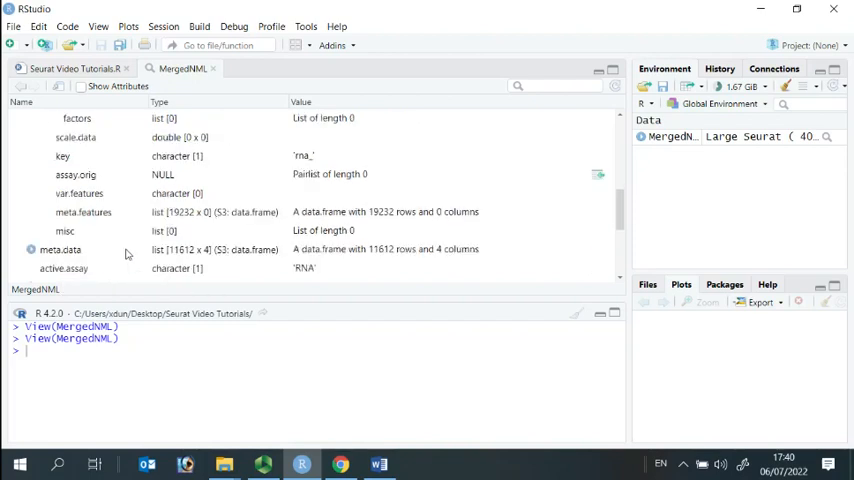
scroll("down", 3)
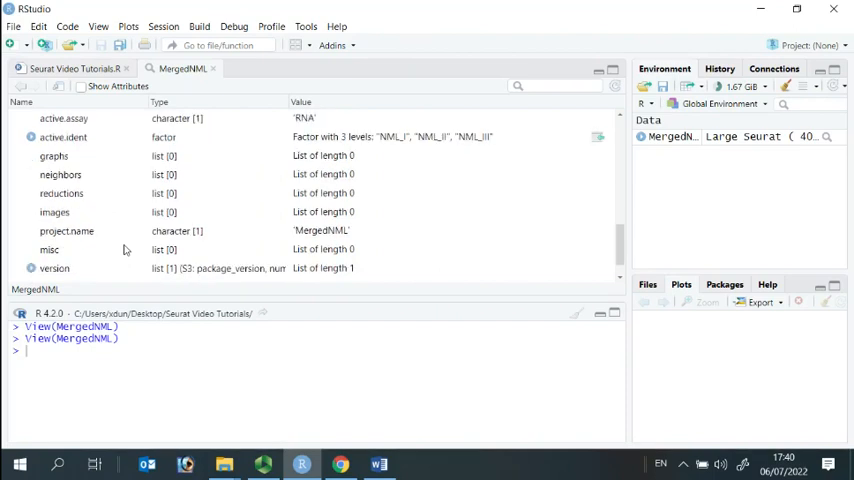
Log-normalize MergedNML with NormalizeData (LogNormalize, scale.factor 10000).
scroll("down", 3)
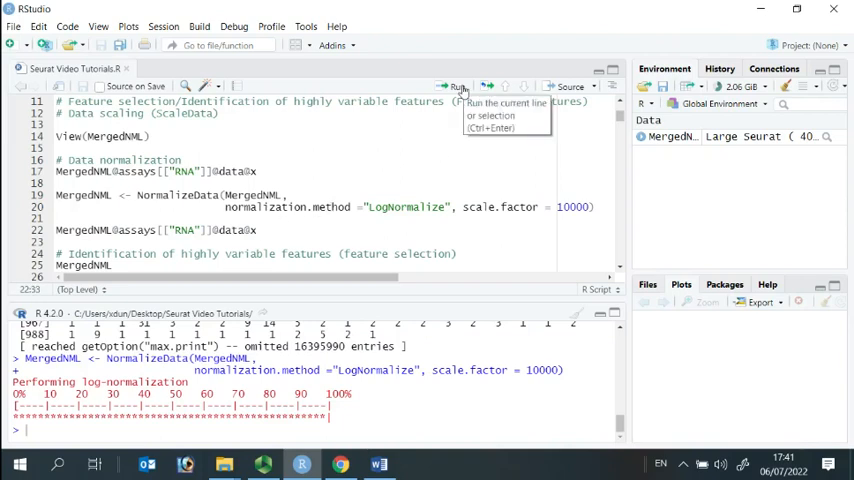
Print the normalized RNA data matrix and the MergedNML summary (19232 features, 11612 samples).
left_click(458, 86)
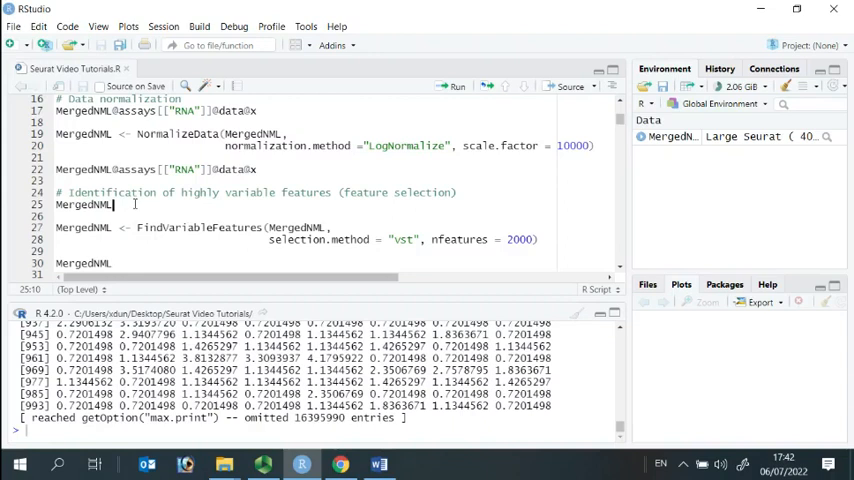
left_click(452, 86)
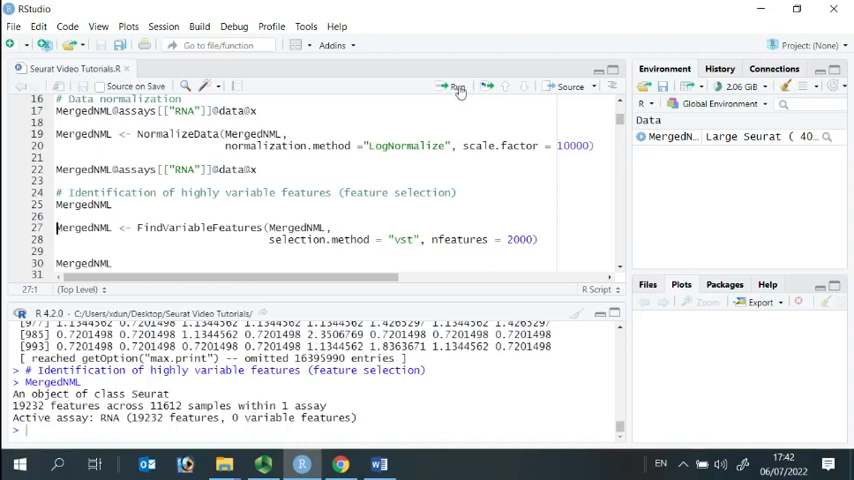
Find the 2000 most variable features (vst) and print the updated MergedNML summary.
left_click(456, 88)
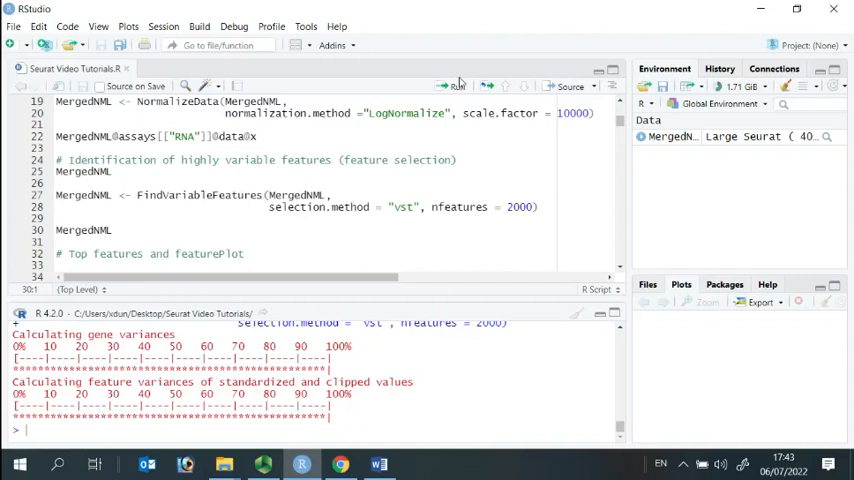
left_click(458, 86)
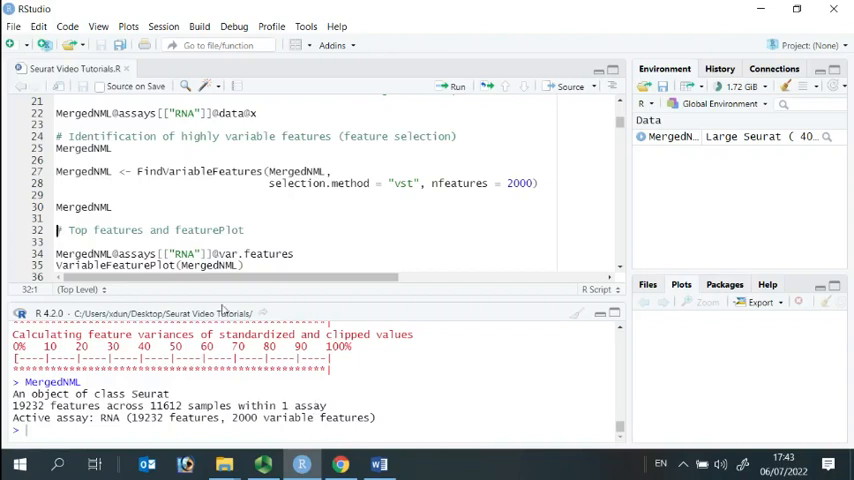
left_click(294, 252)
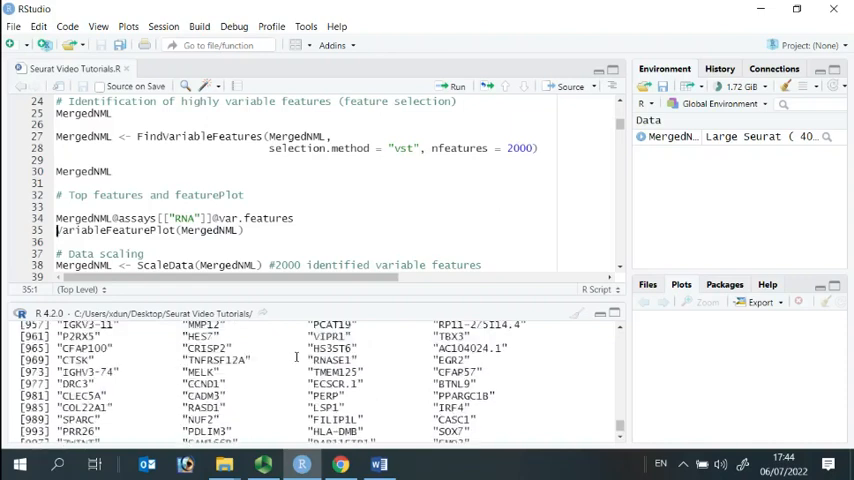
scroll("down", 3)
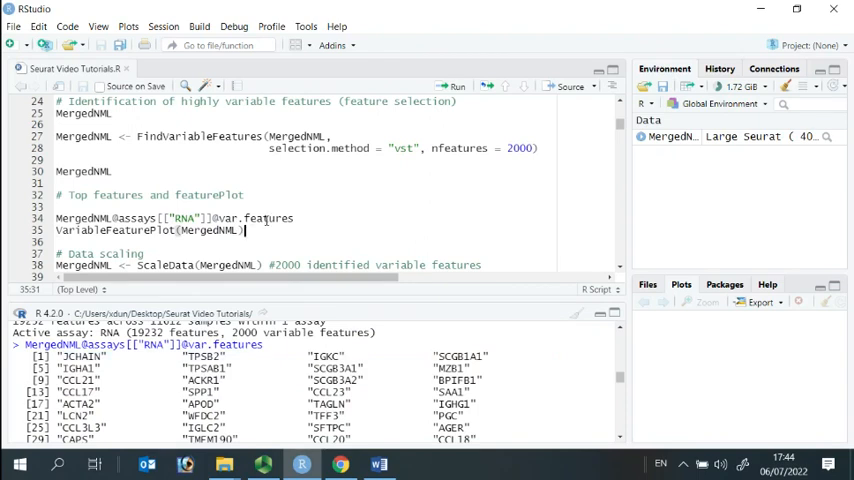
mouse_move(460, 96)
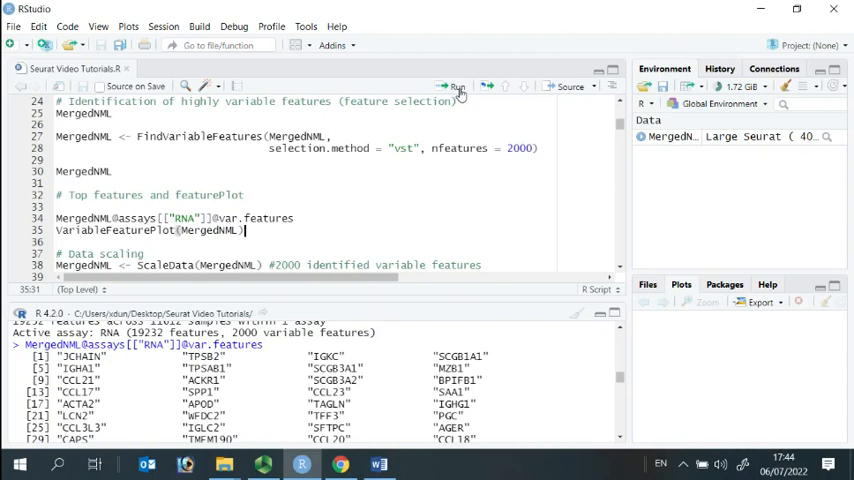
mouse_move(456, 86)
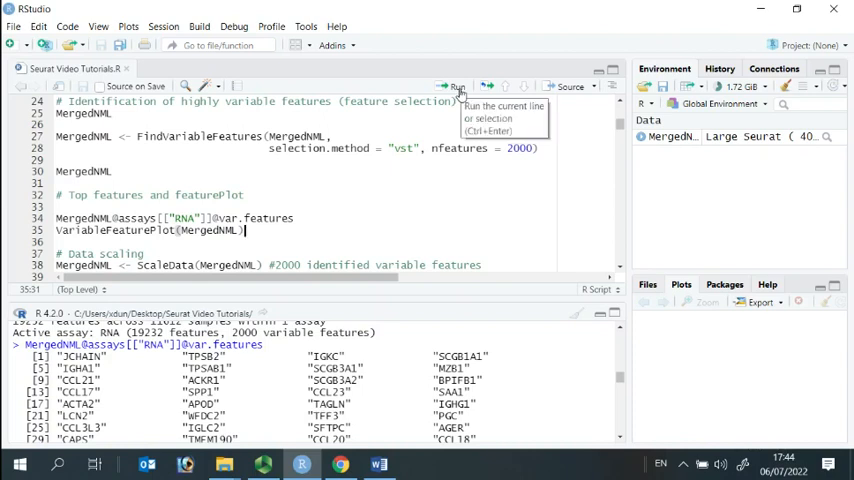
Draw the VariableFeaturePlot for MergedNML (2000 variable, 17232 non-variable genes).
left_click(456, 86)
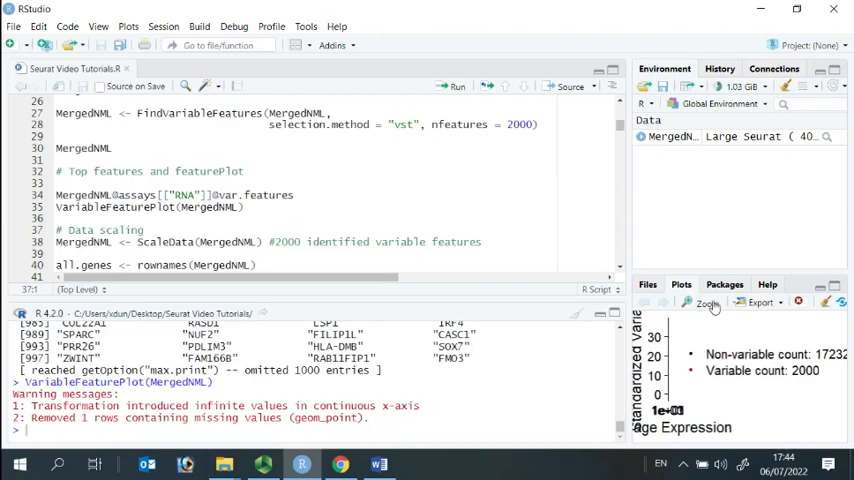
left_click(704, 302)
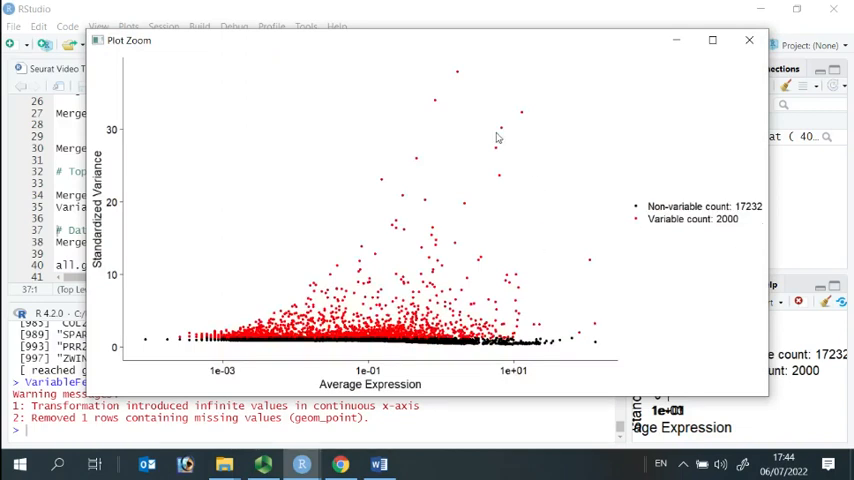
mouse_move(456, 284)
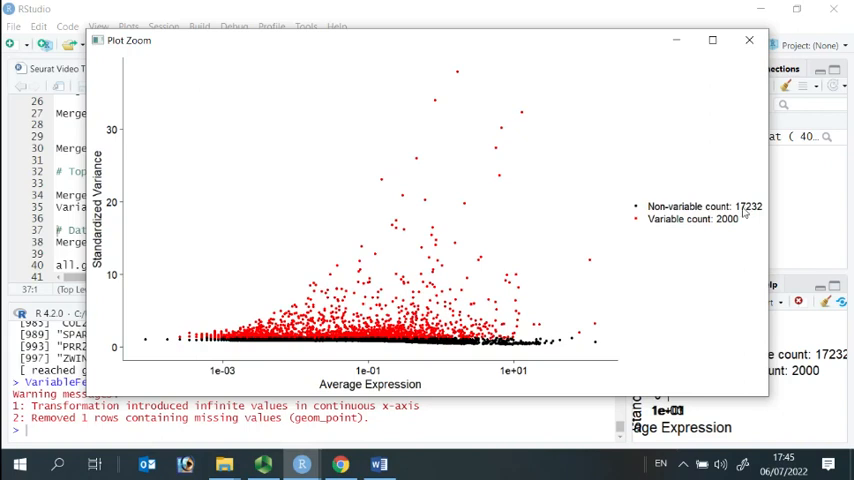
mouse_move(746, 212)
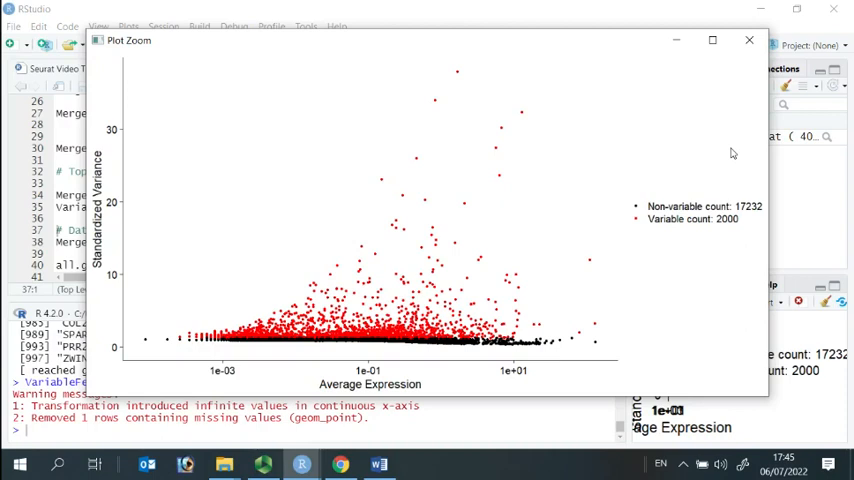
mouse_move(732, 152)
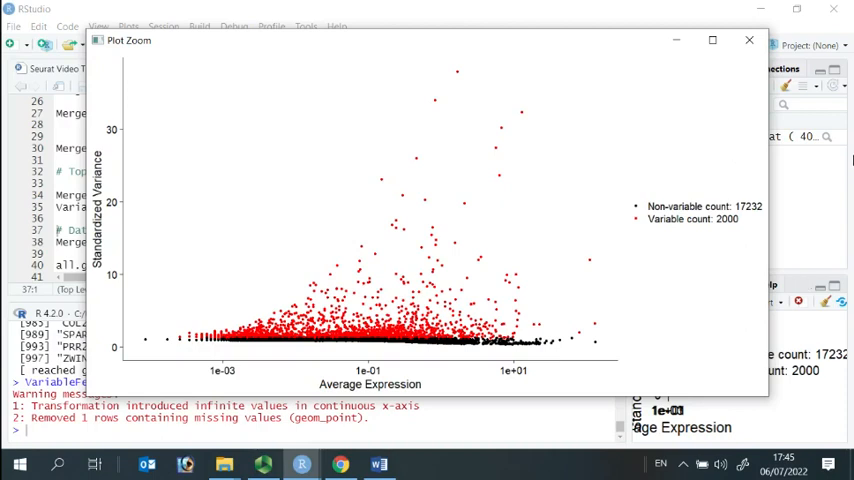
mouse_move(472, 32)
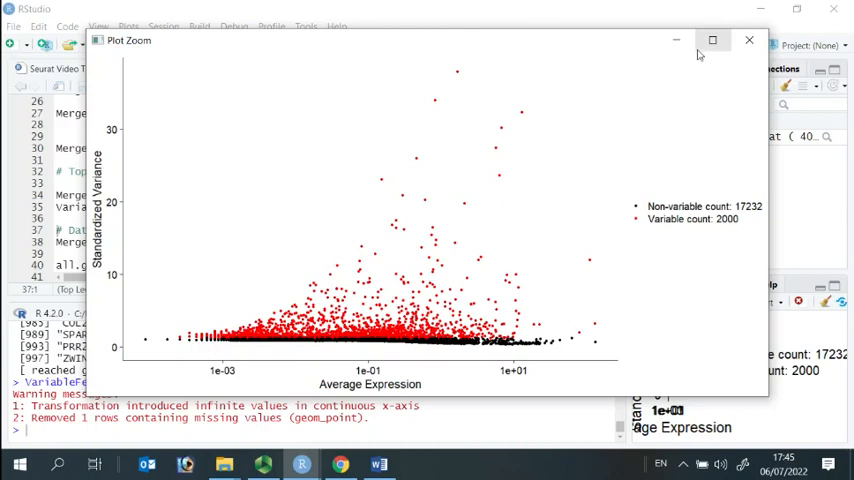
mouse_move(712, 40)
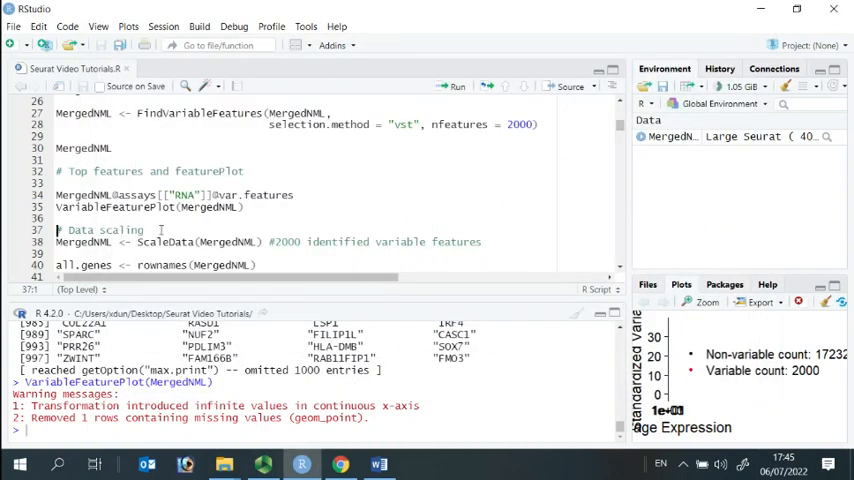
Run ScaleData on MergedNML across all genes, centering and scaling to 100%.
left_click(146, 230)
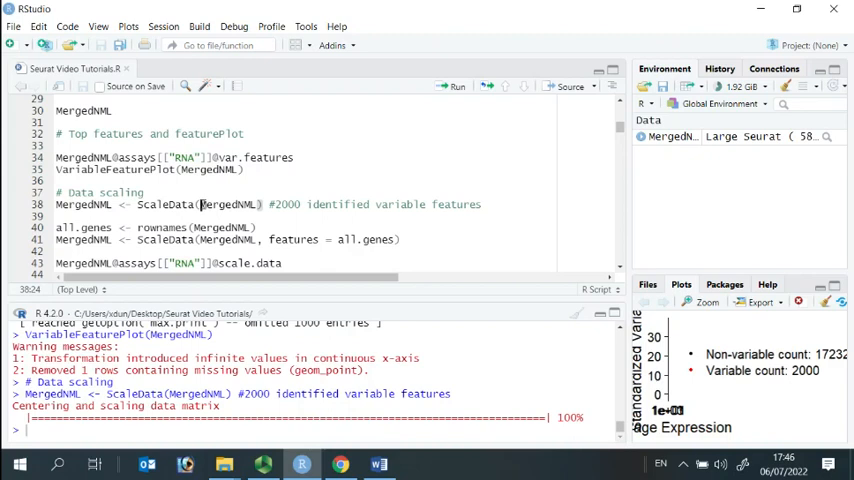
mouse_move(52, 296)
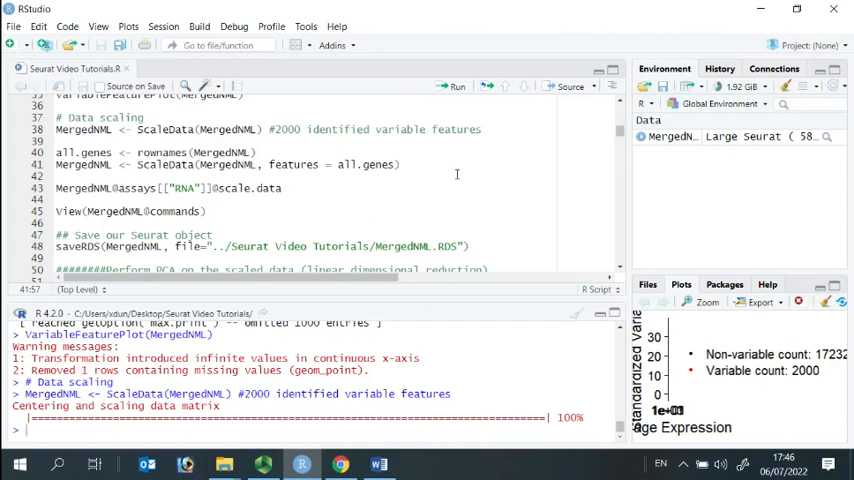
mouse_move(432, 162)
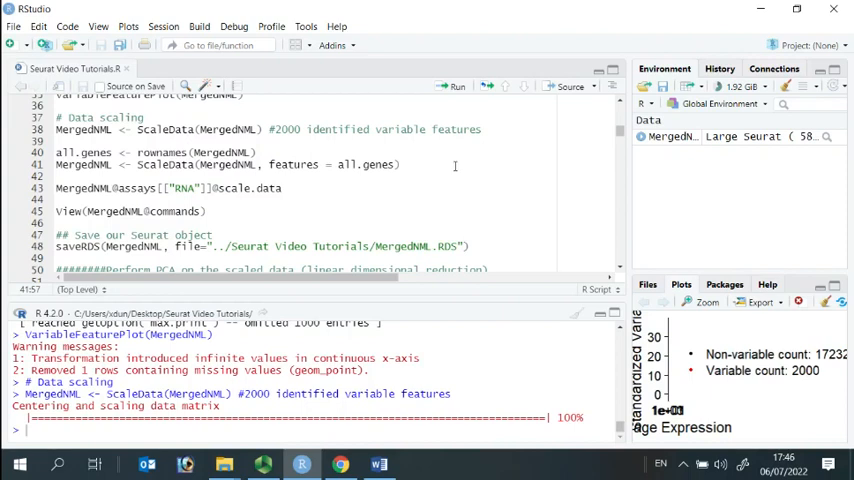
mouse_move(456, 164)
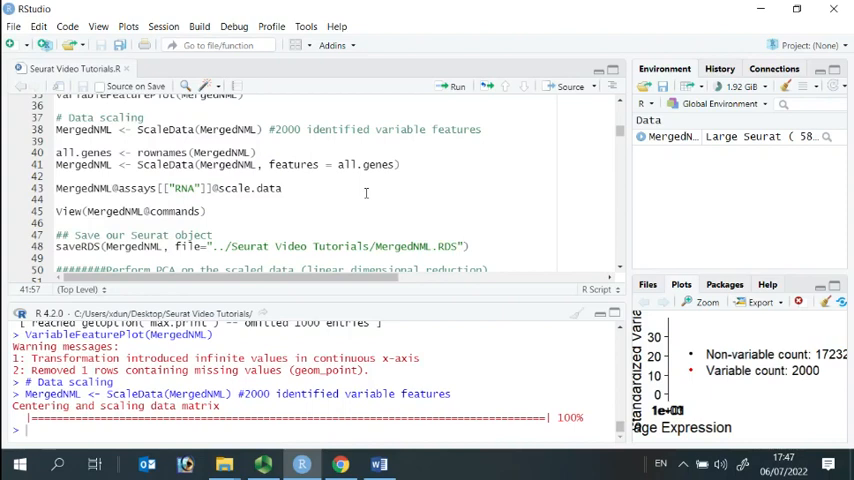
mouse_move(342, 196)
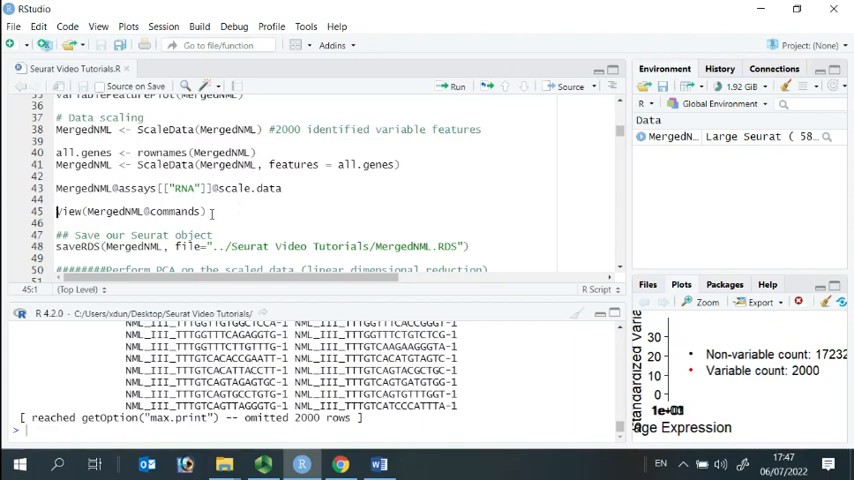
View MergedNML@commands and inspect the NormalizeData.RNA entry and its parameters.
left_click(264, 212)
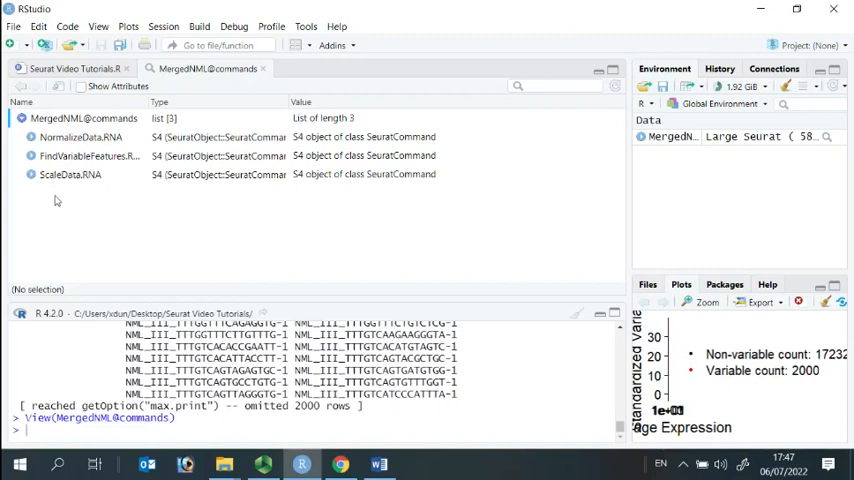
mouse_move(32, 192)
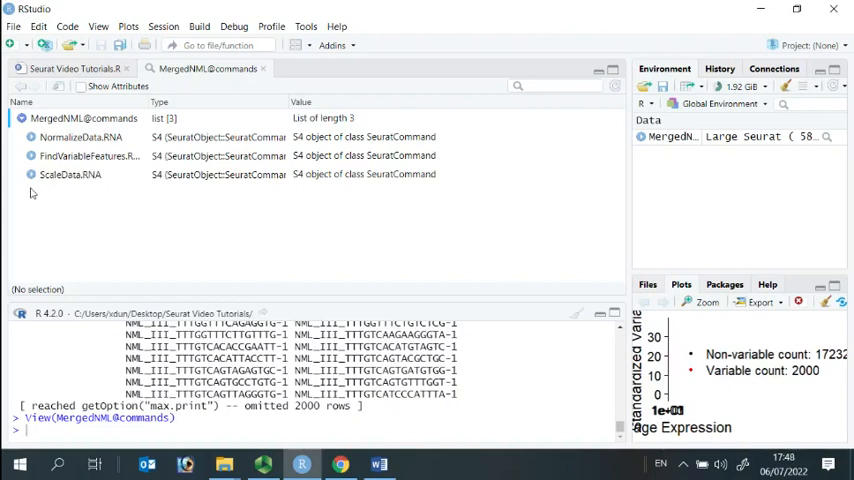
left_click(32, 136)
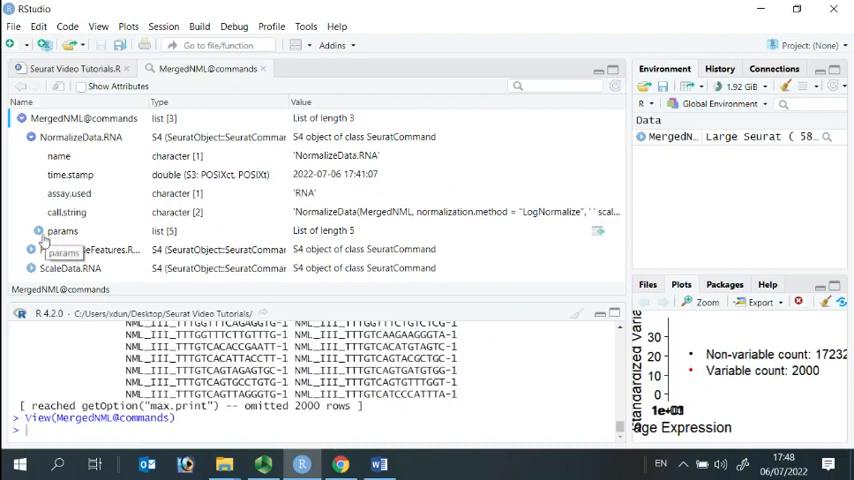
left_click(38, 230)
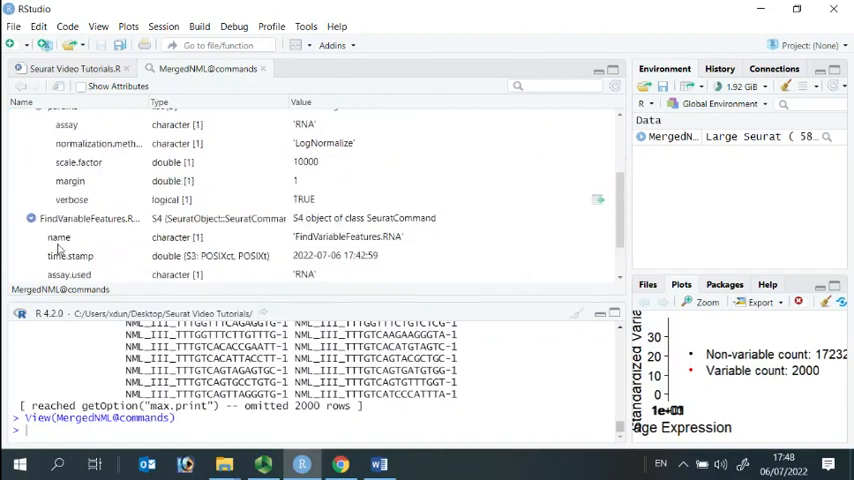
scroll("down", 3)
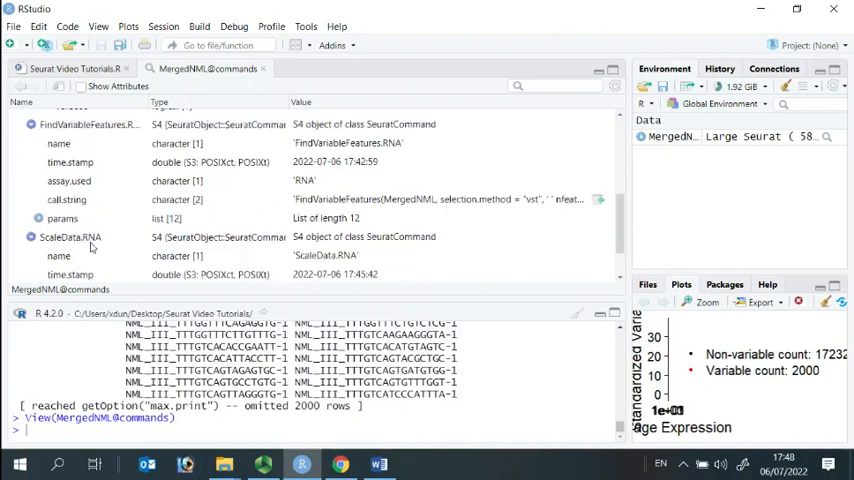
scroll("down", 3)
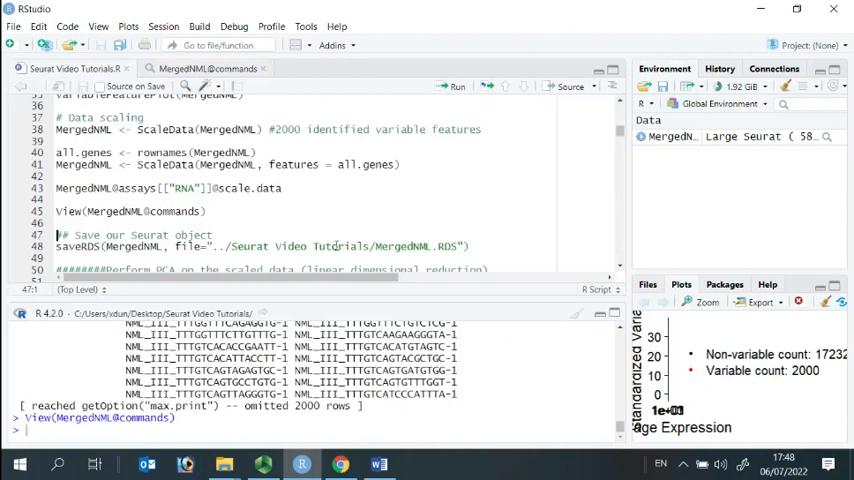
Save the object with saveRDS as MergedNML.RDS.
left_click(456, 86)
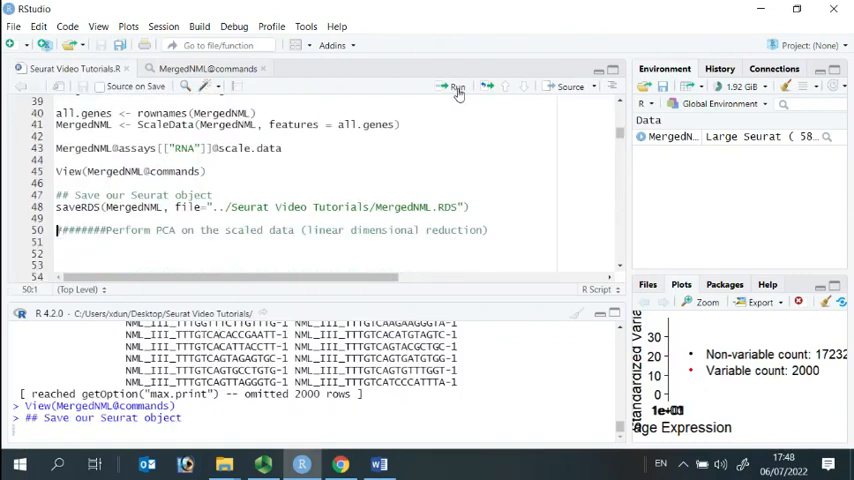
left_click(456, 88)
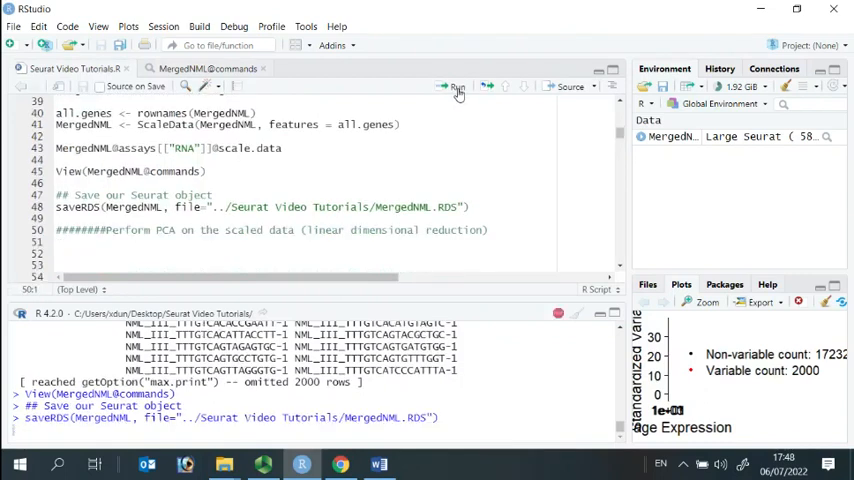